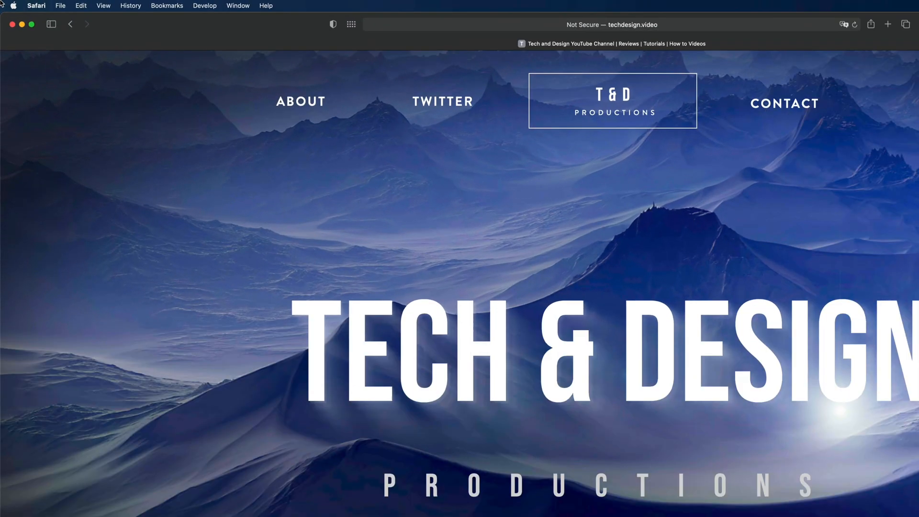
Reveal the Apple menu showing the App Store entry with 8 updates
click(12, 6)
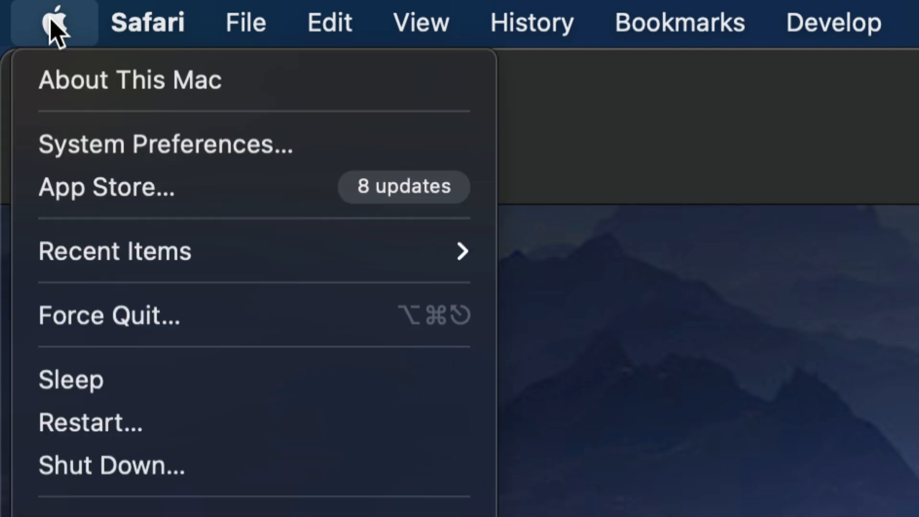
mouse_move(130, 188)
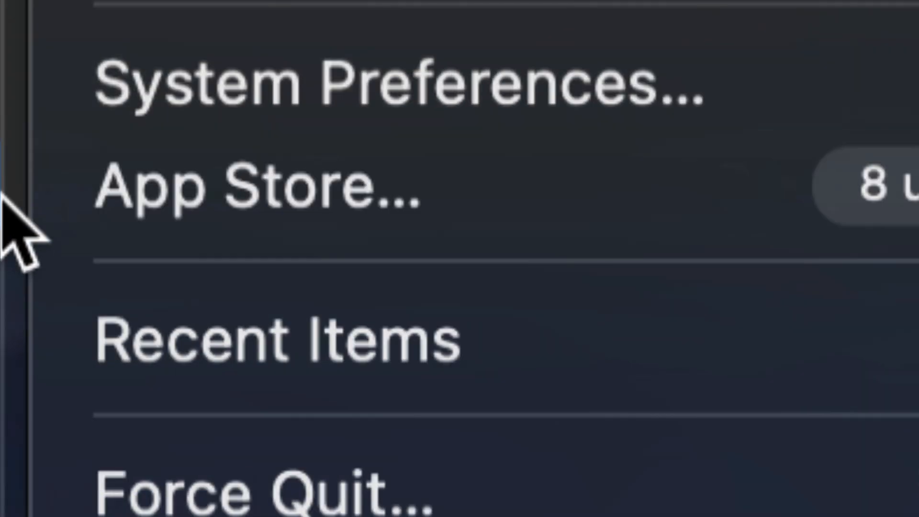
mouse_move(384, 220)
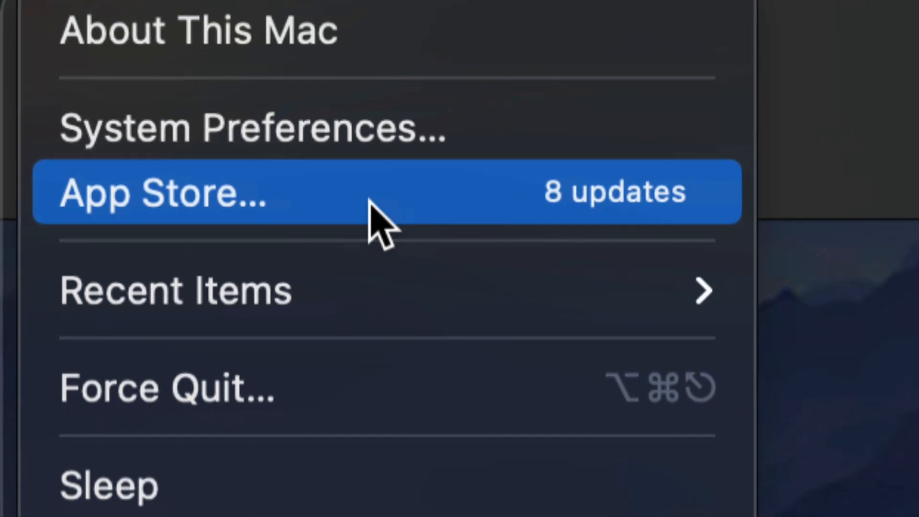
mouse_move(451, 208)
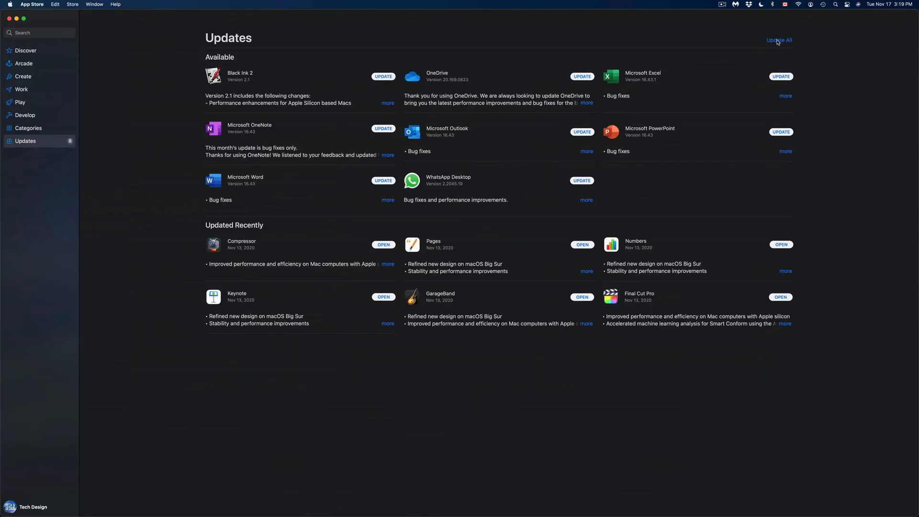
mouse_move(109, 65)
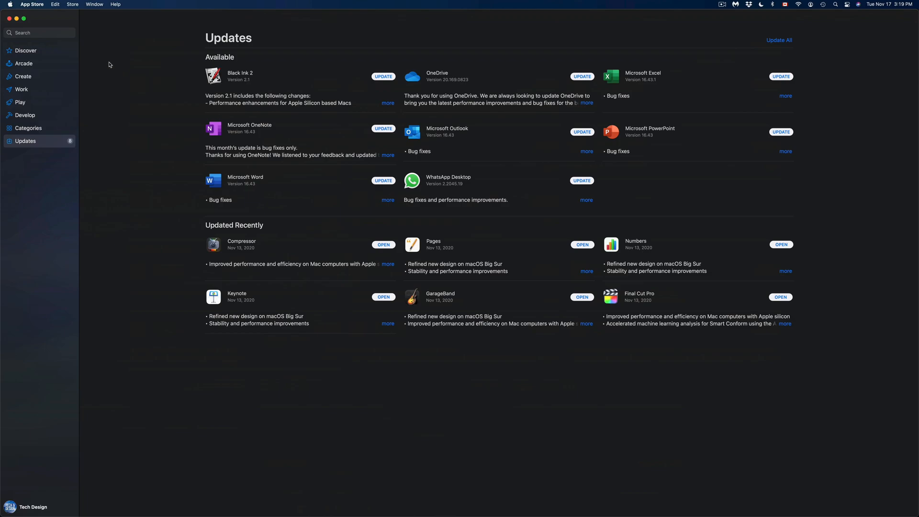
mouse_move(46, 47)
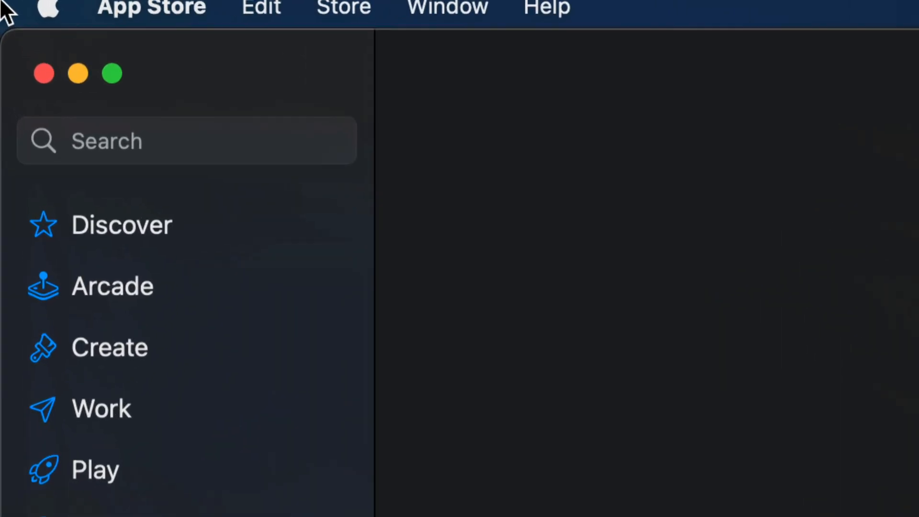
Search the App Store for 'microsoft word' via the 'Micr' suggestion
click(187, 141)
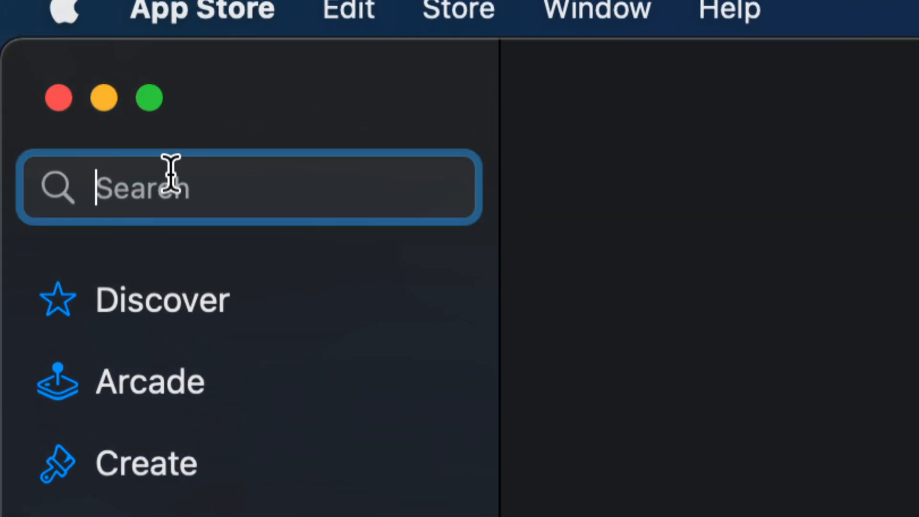
text(Micr)
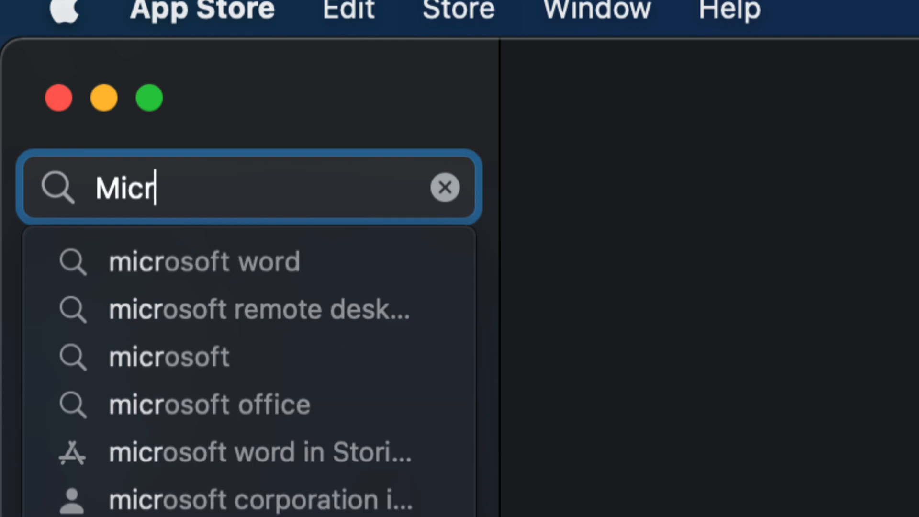
click(203, 261)
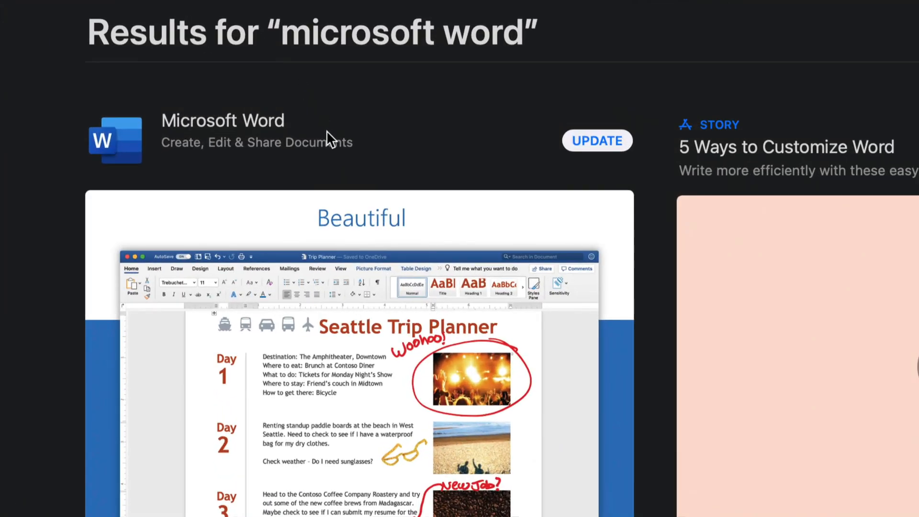
mouse_move(619, 147)
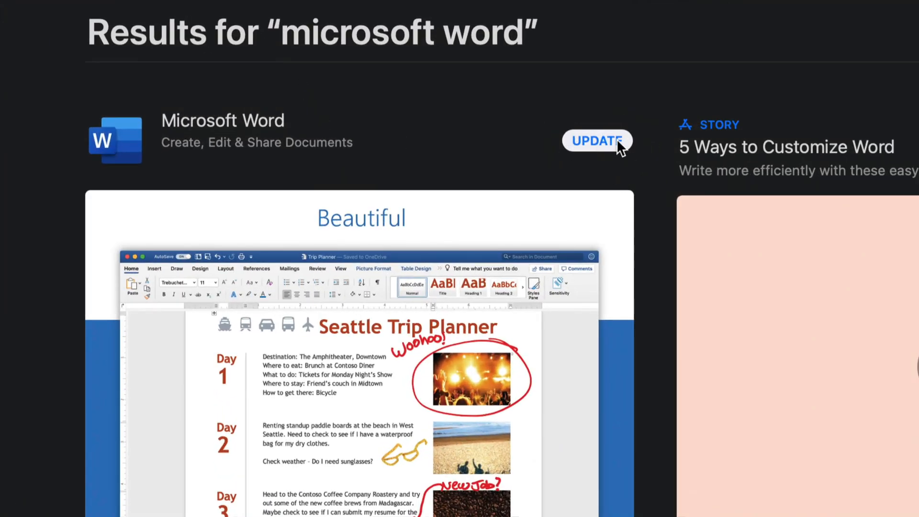
mouse_move(202, 132)
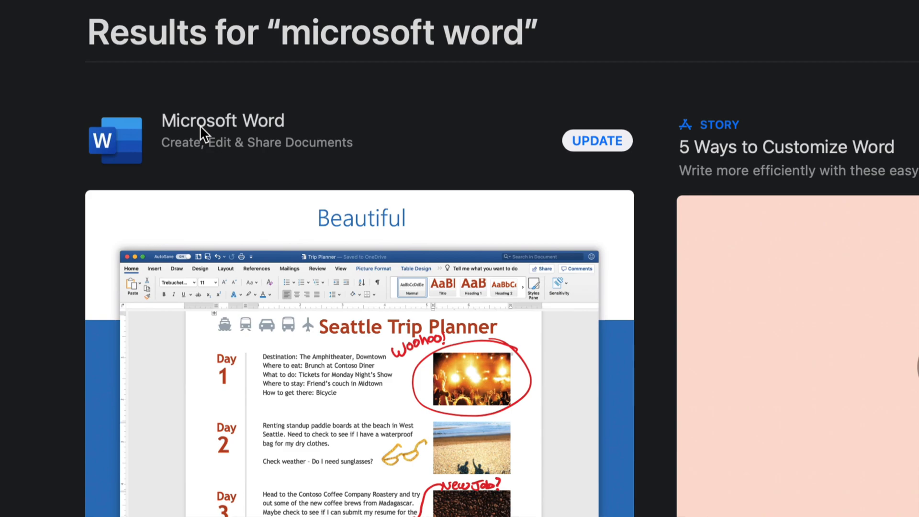
mouse_move(255, 126)
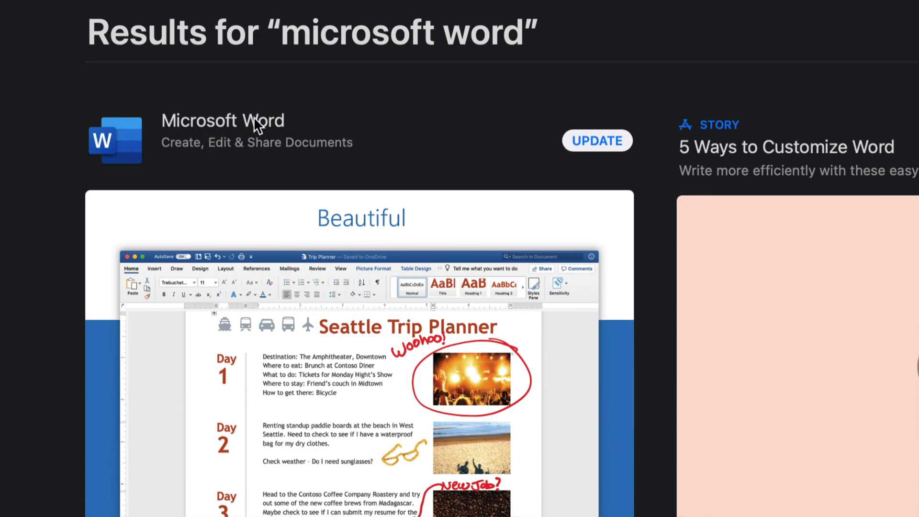
Go to Microsoft Word's app page and start its update
click(224, 121)
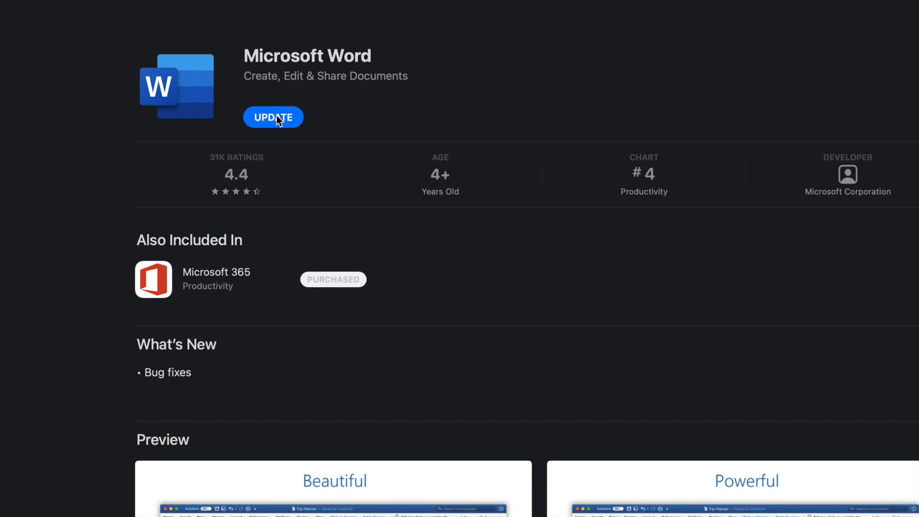
click(273, 117)
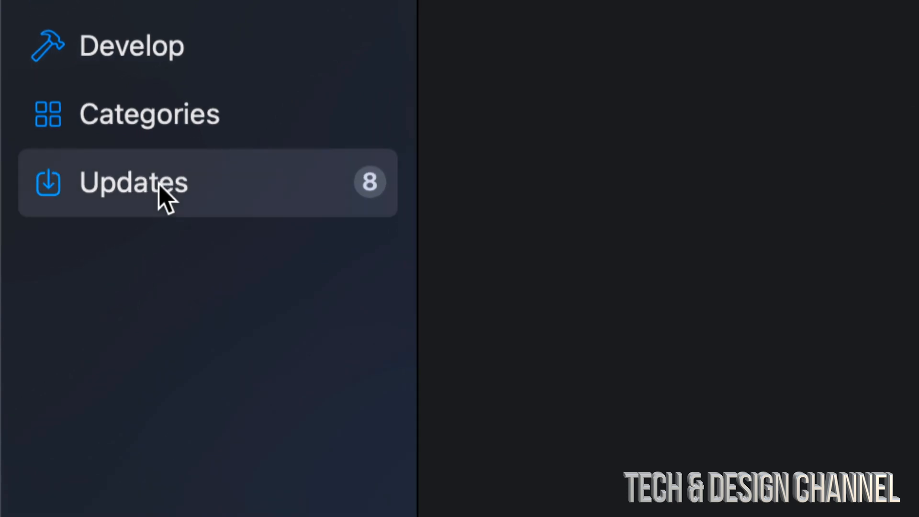
Return to the Updates list and review Word's notes: bug fixes, version 16.43, 1 GB
click(134, 183)
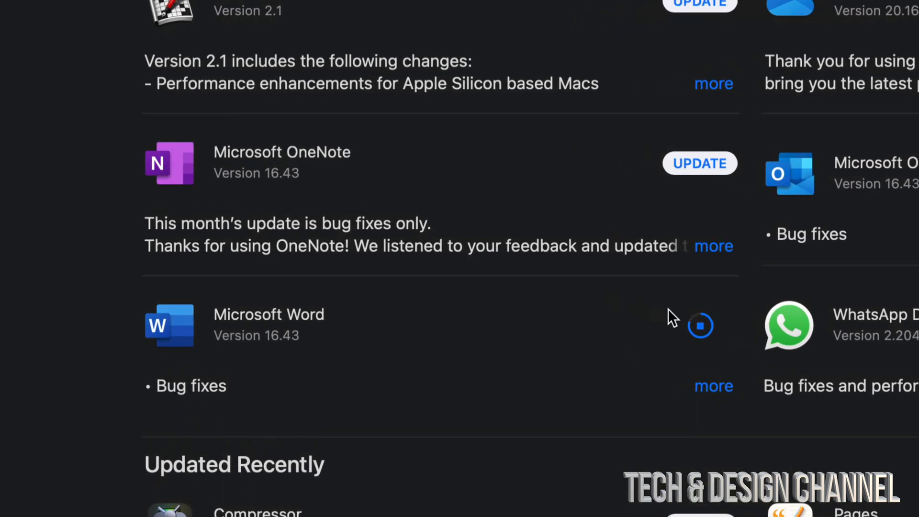
mouse_move(701, 334)
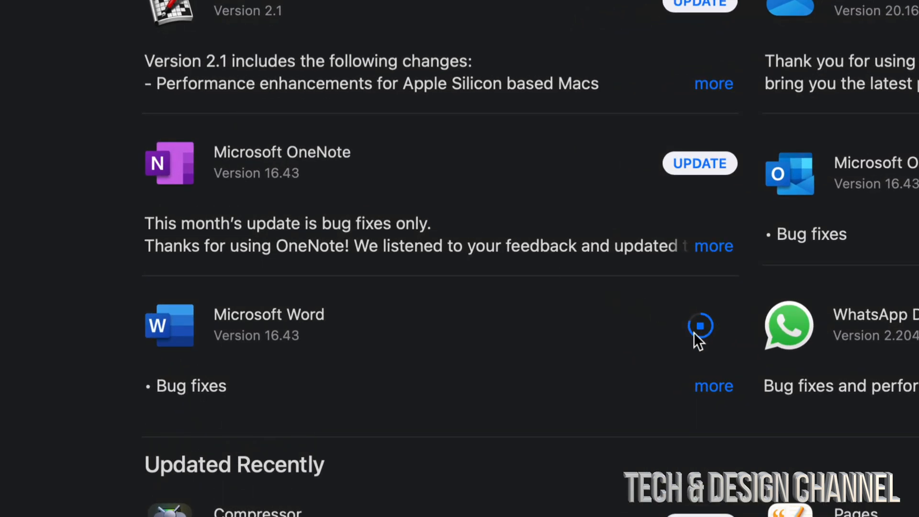
scroll(up, 3)
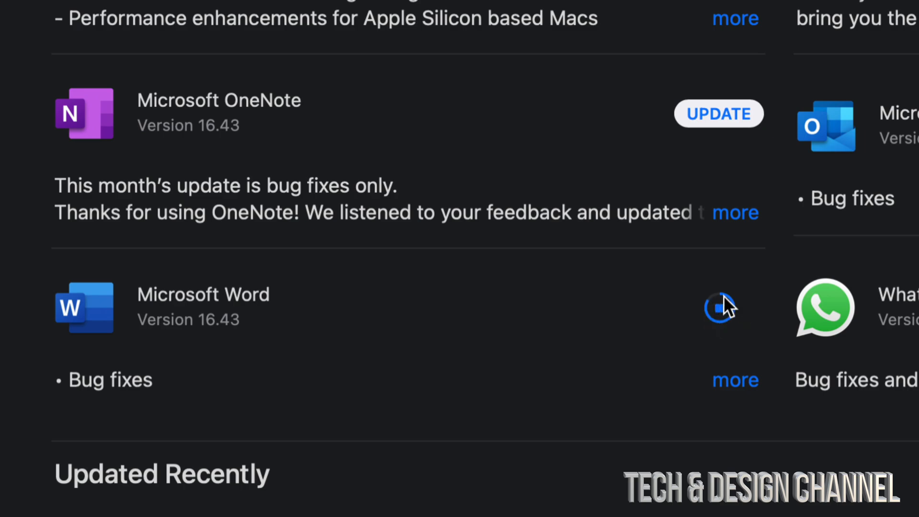
mouse_move(704, 405)
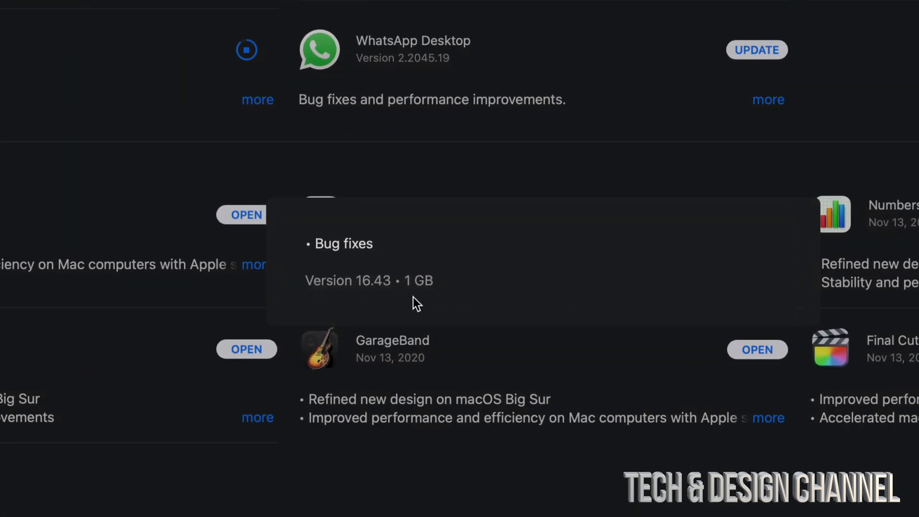
scroll(up, 3)
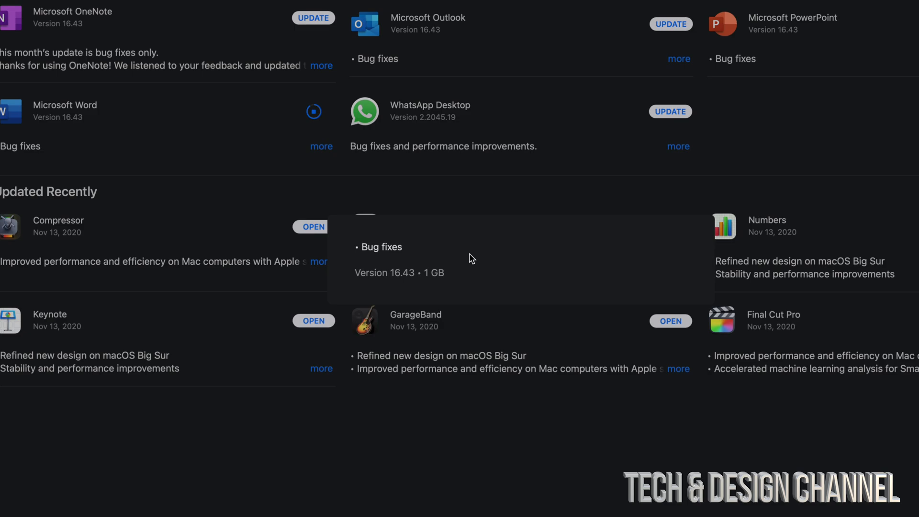
scroll(up, 3)
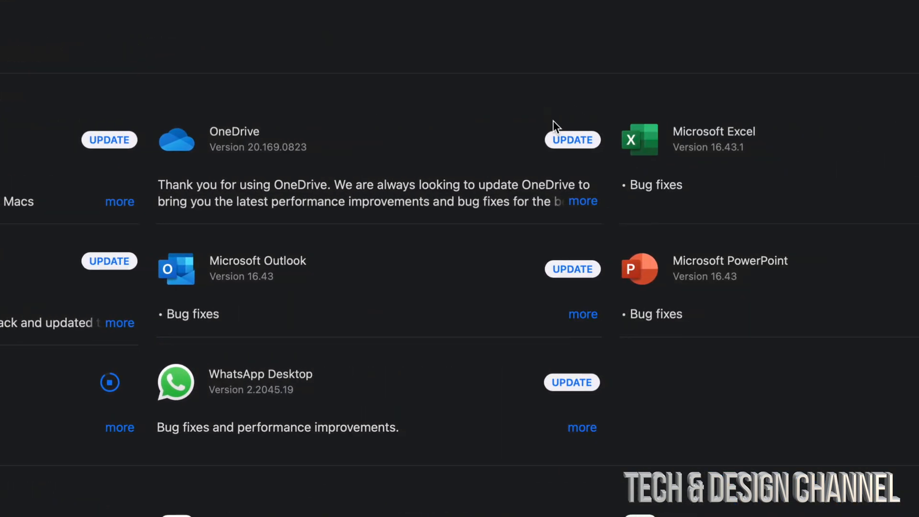
Start downloading the OneDrive update (version 20.169.0823, 55.1 MB)
click(572, 140)
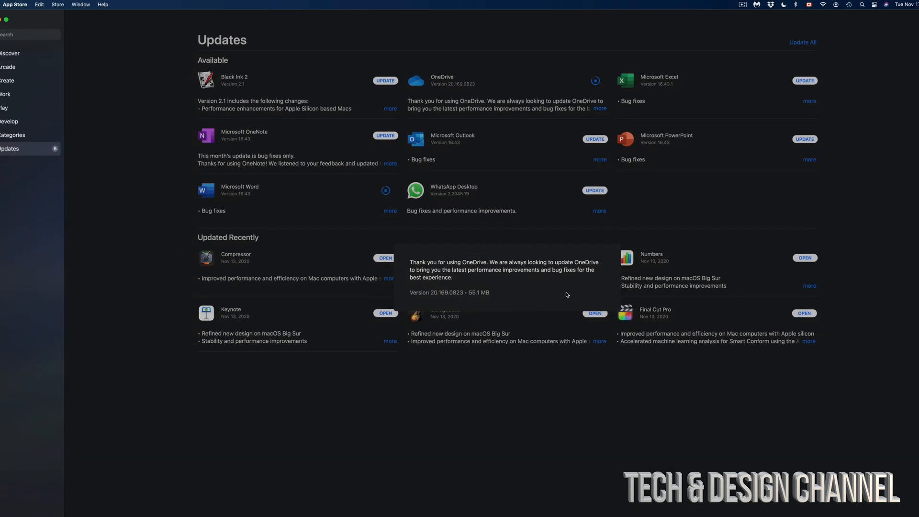
mouse_move(764, 154)
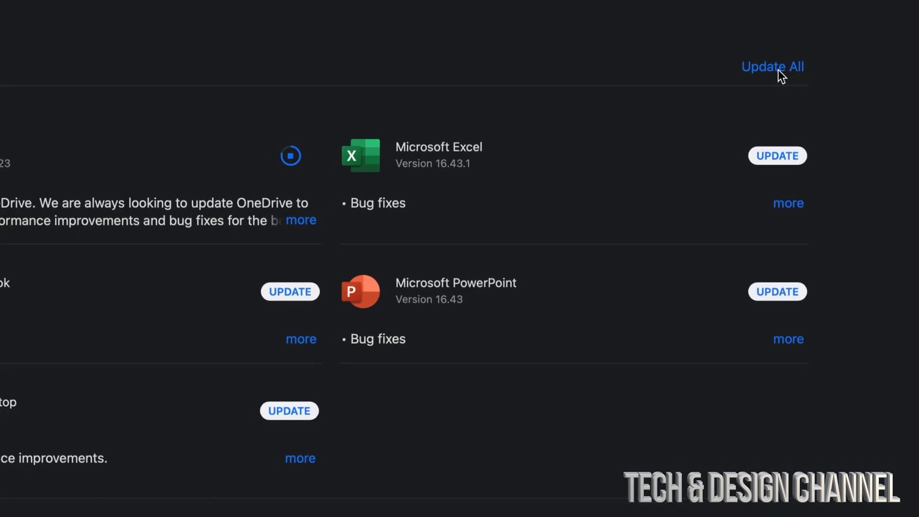
Update All remaining apps and read OneNote's full release notes
click(772, 67)
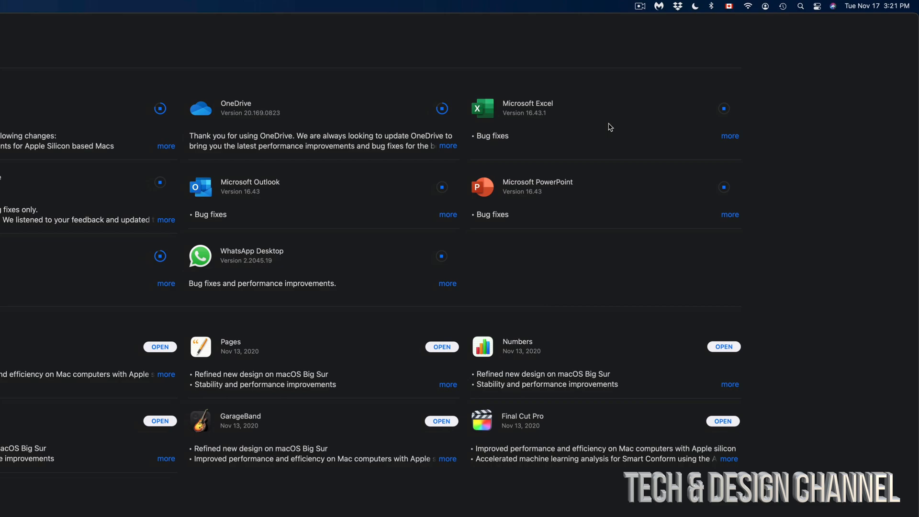
mouse_move(787, 114)
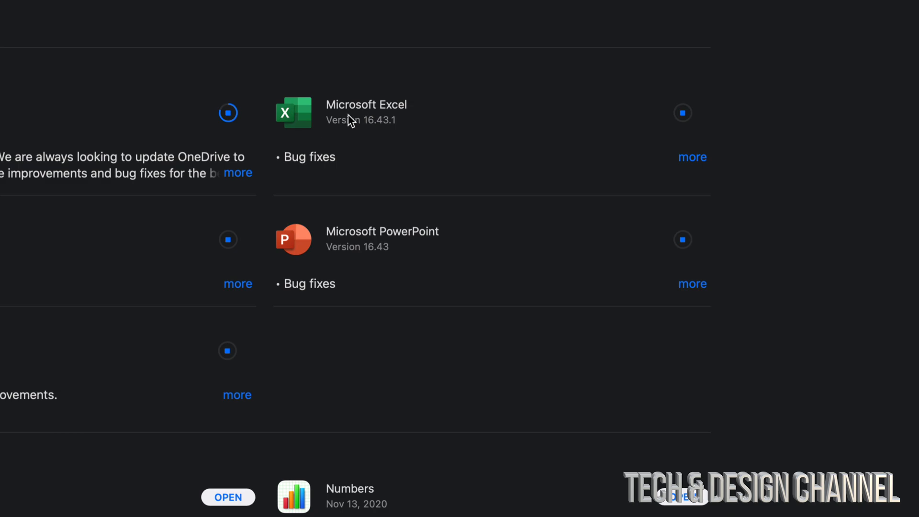
scroll(down, 3)
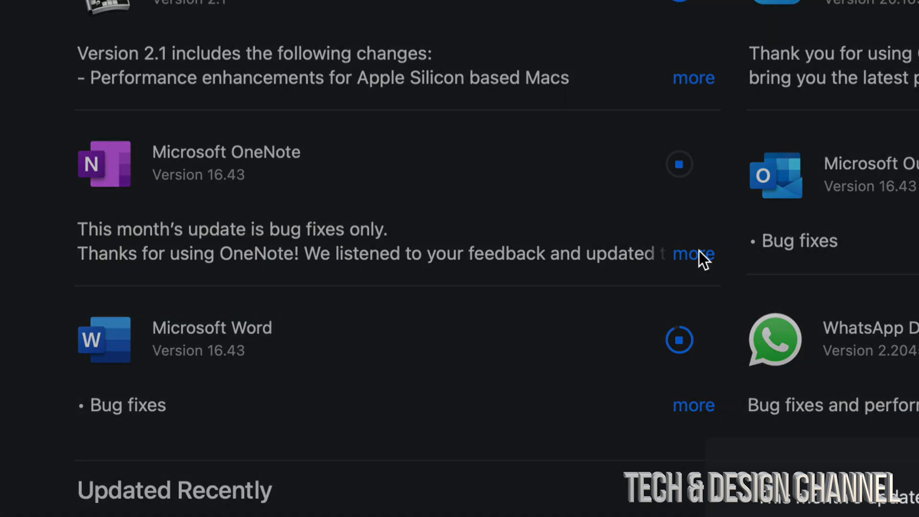
click(693, 254)
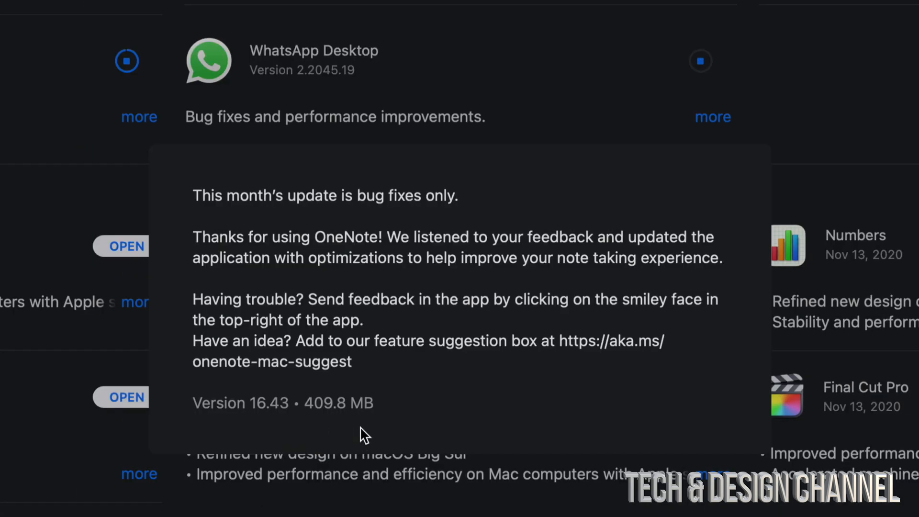
scroll(down, 3)
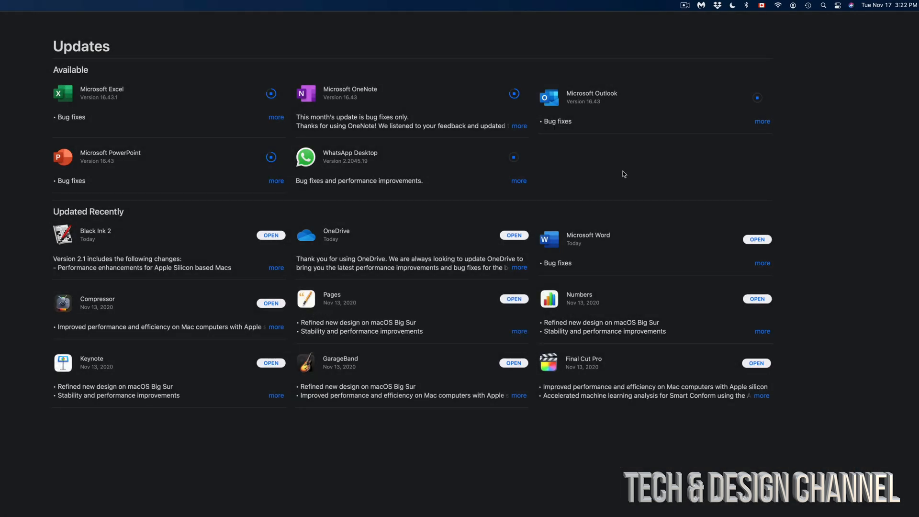
click(518, 181)
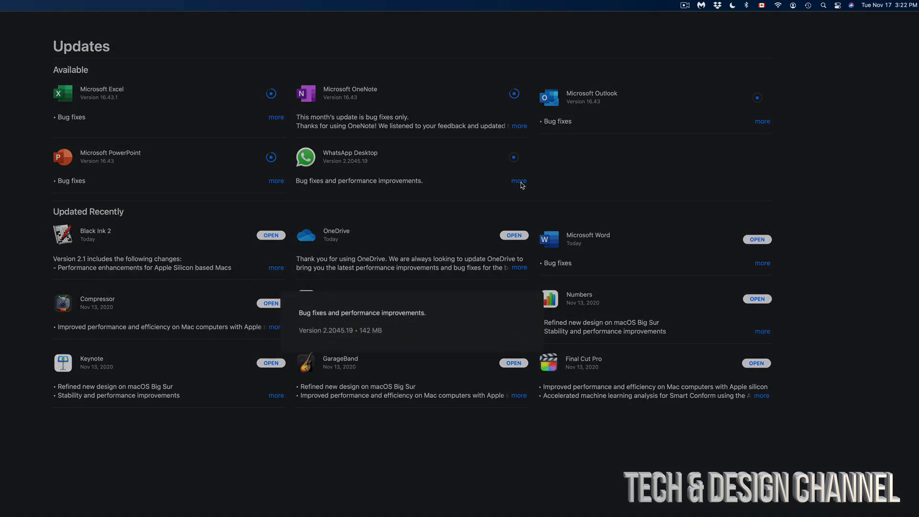
mouse_move(627, 336)
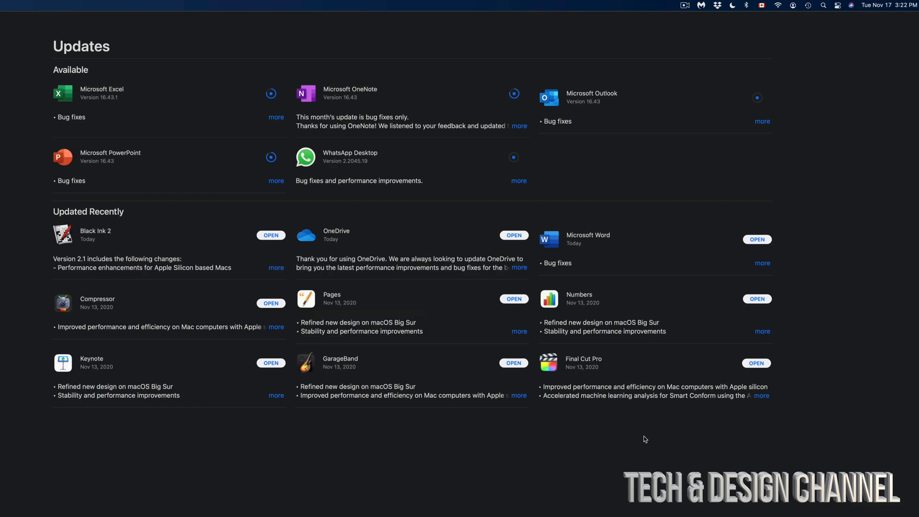
mouse_move(404, 197)
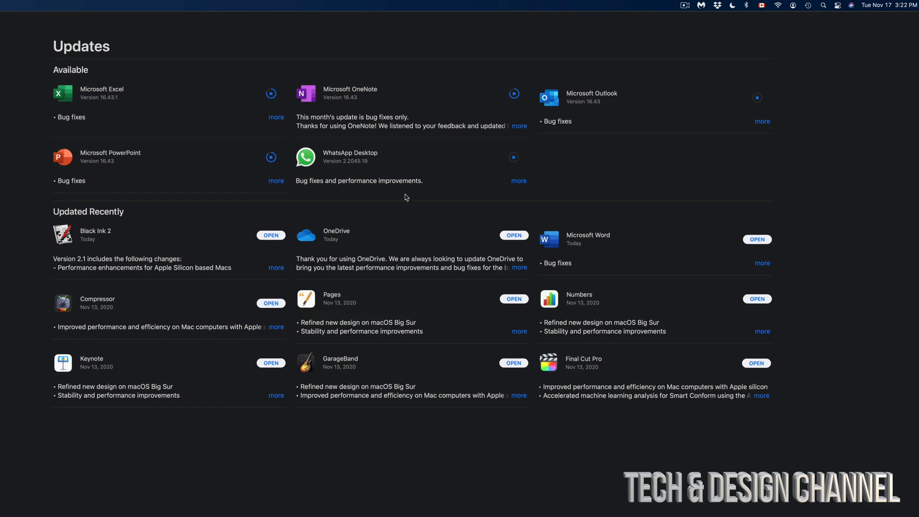
scroll(up, 3)
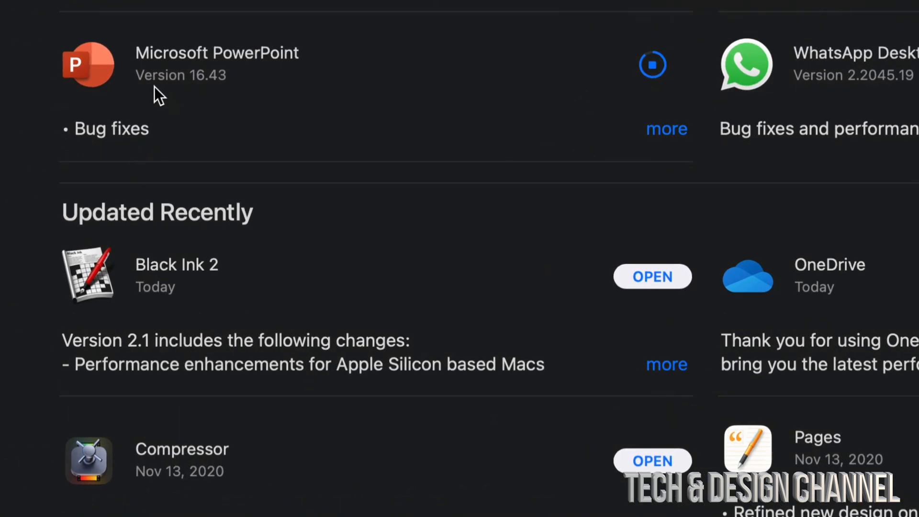
mouse_move(237, 417)
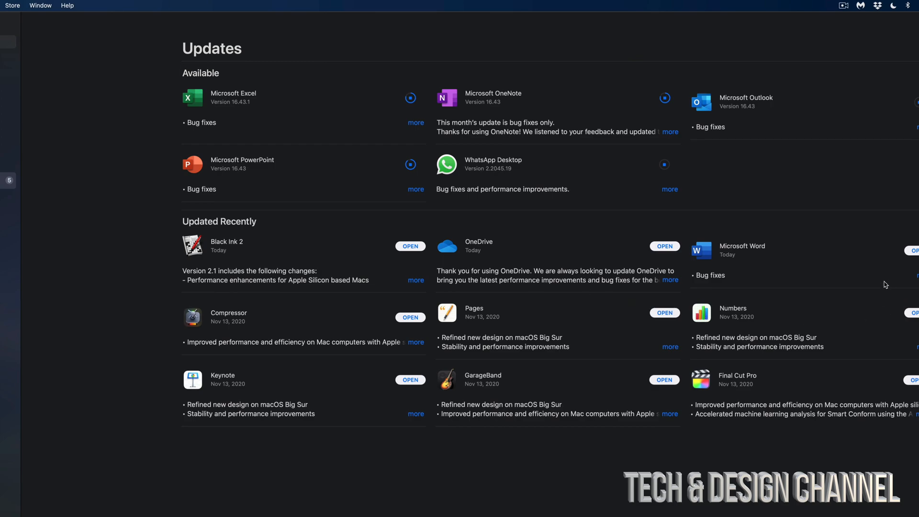
scroll(down, 3)
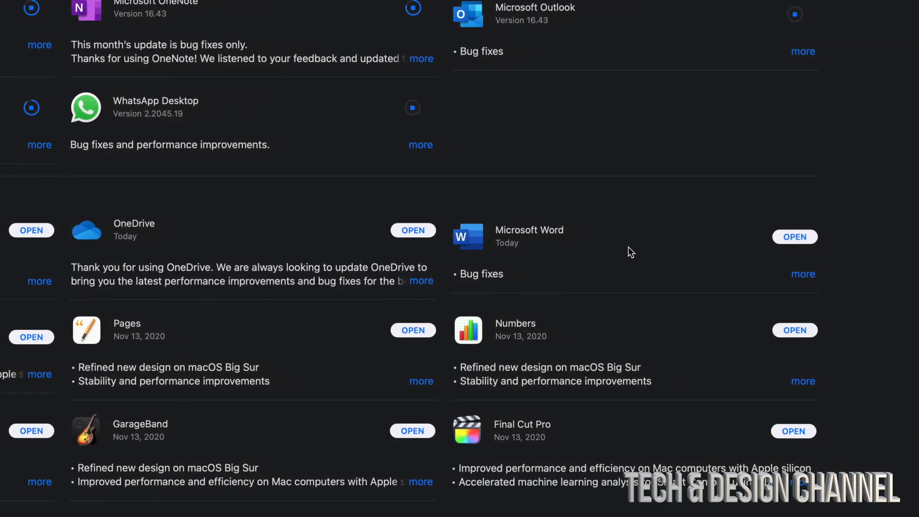
mouse_move(161, 246)
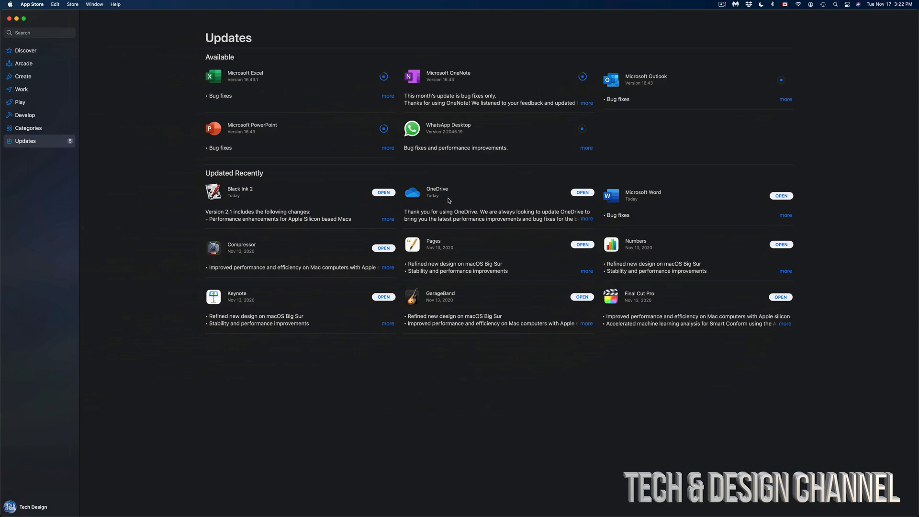
mouse_move(386, 370)
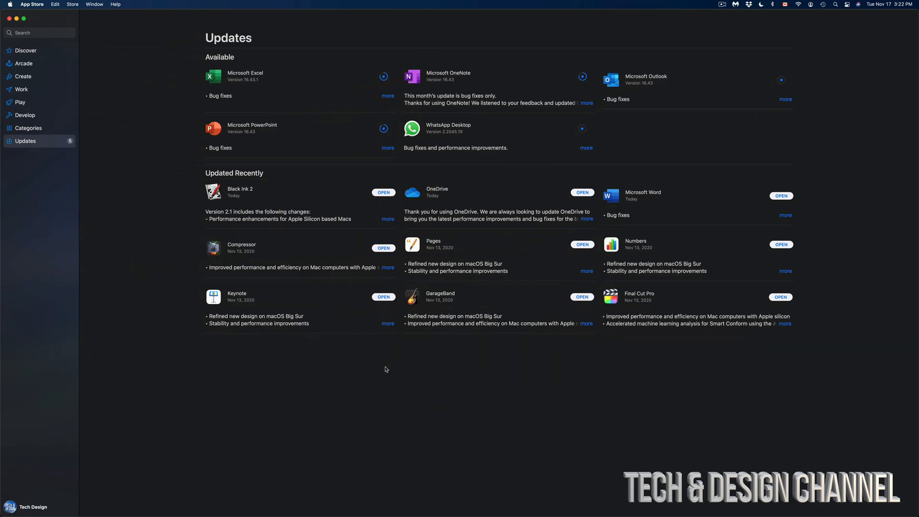